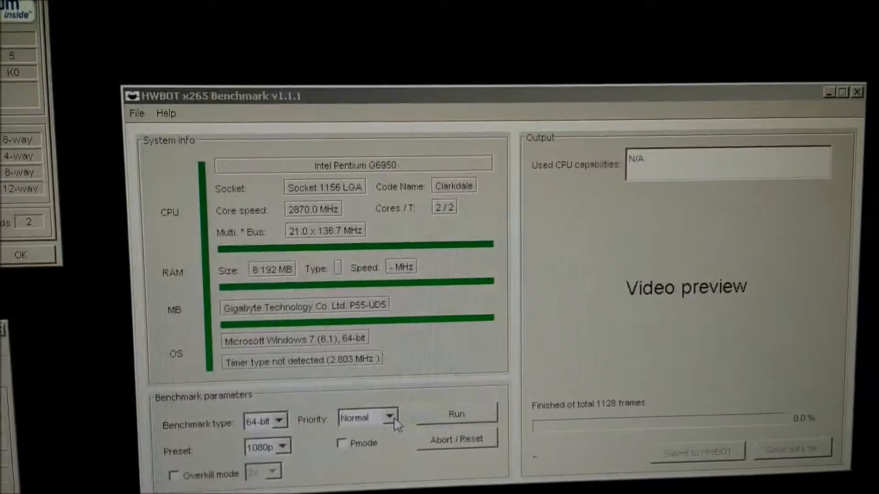
Step: Leave the benchmark window to bring up the Windows security options screen
left_click(399, 417)
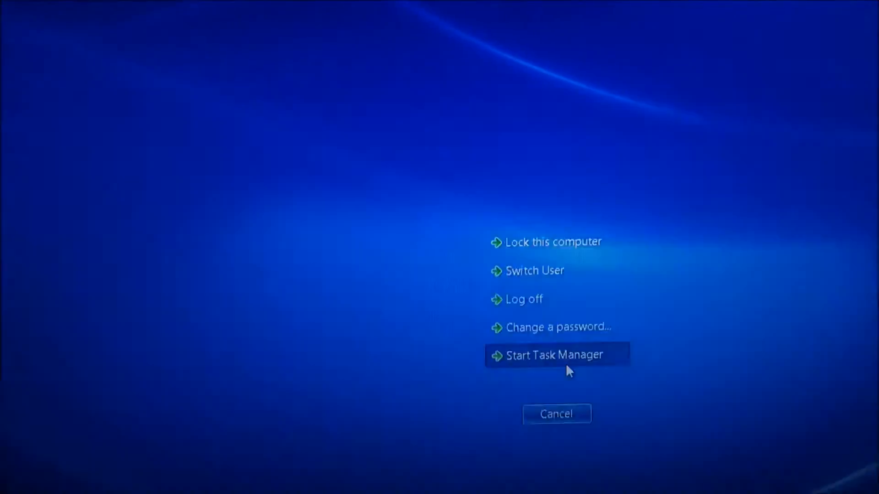
Step: Review javaw.exe's processor affinity in Task Manager's Processes list, leaving both CPUs allowed
left_click(554, 355)
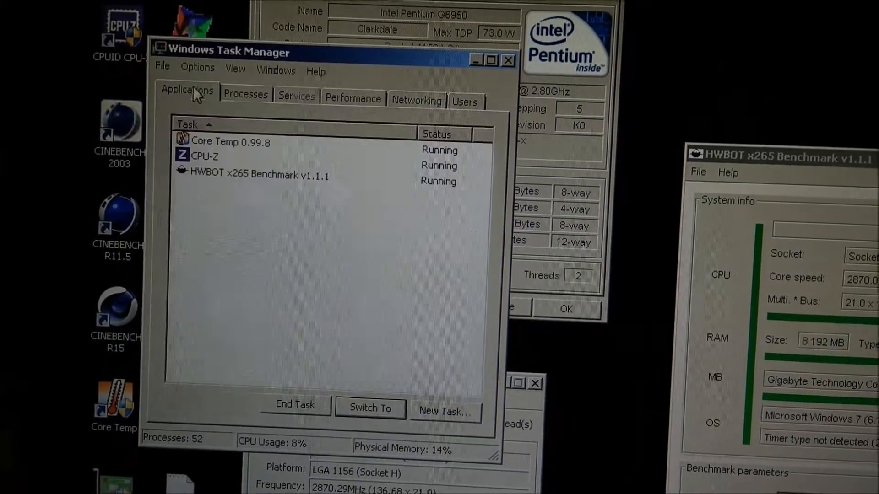
left_click(246, 95)
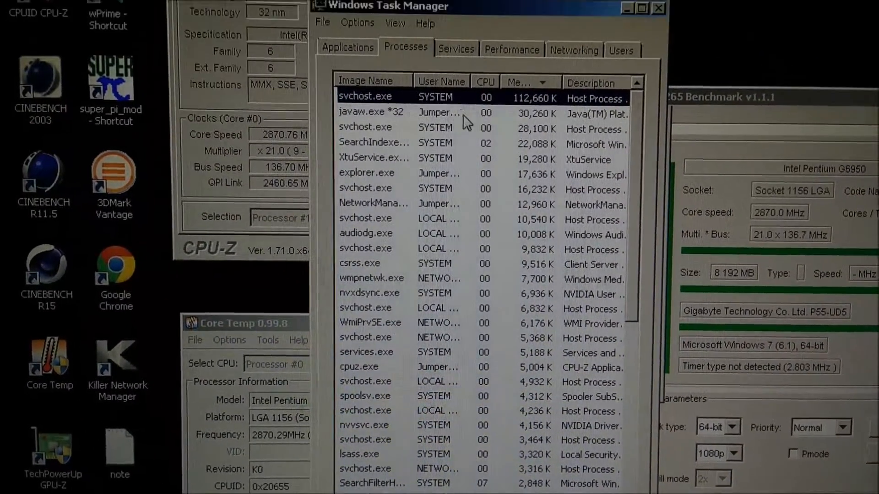
right_click(371, 111)
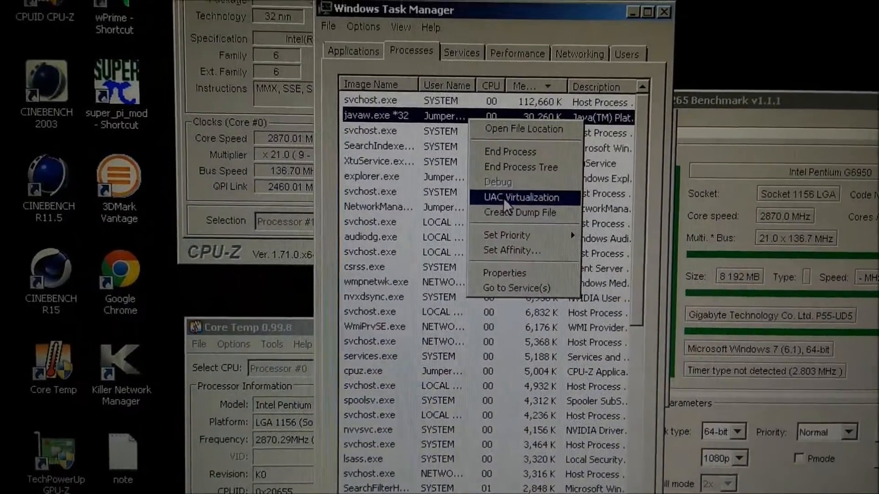
left_click(505, 235)
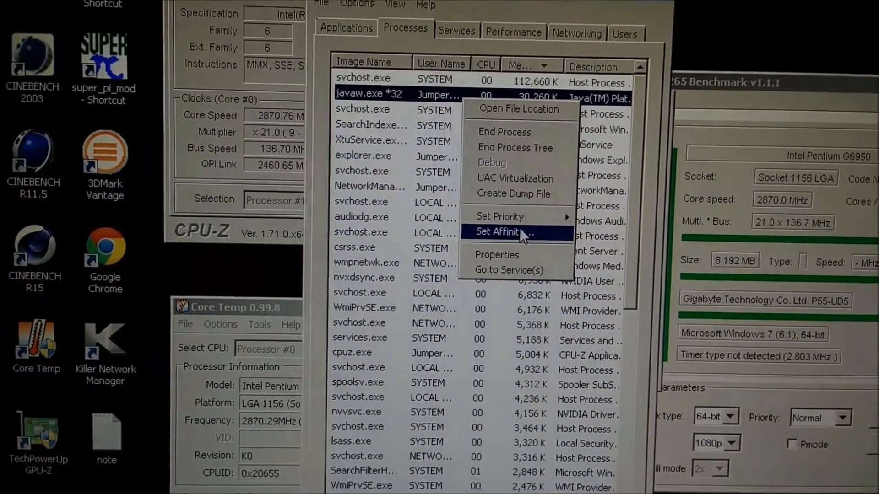
left_click(504, 231)
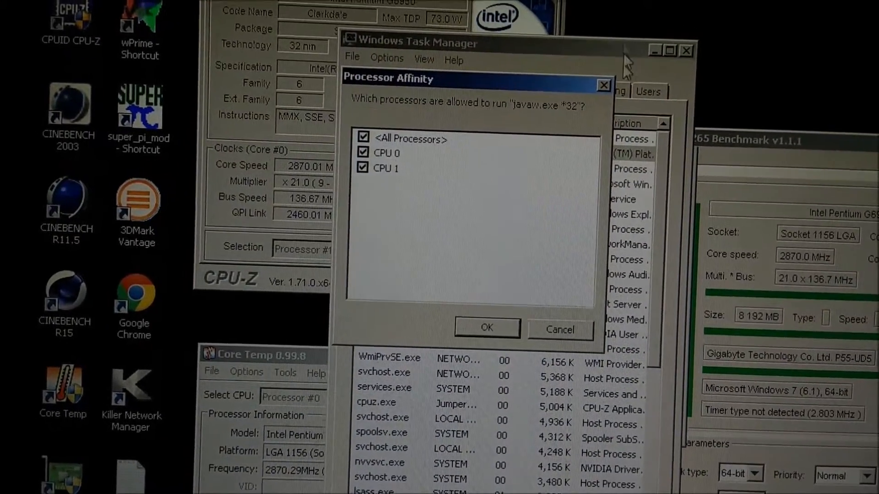
left_click(485, 328)
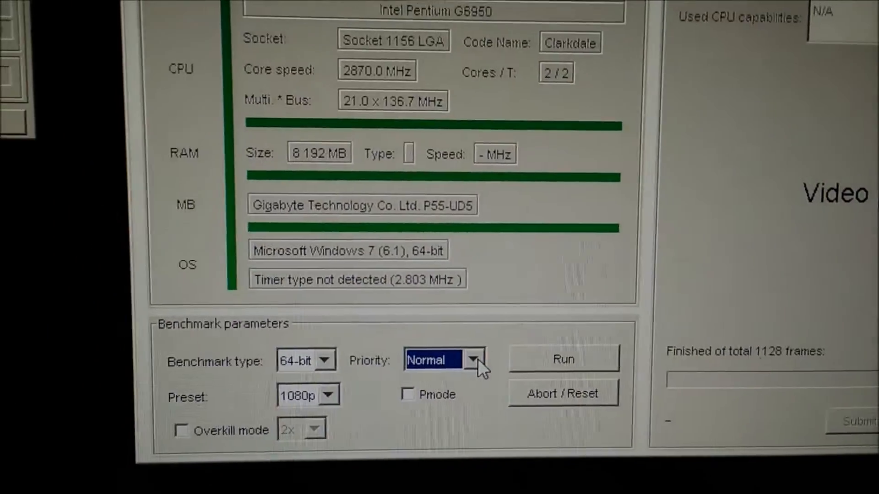
Step: List the benchmark priority levels Low, Normal, High, Very high and Realtime
left_click(484, 359)
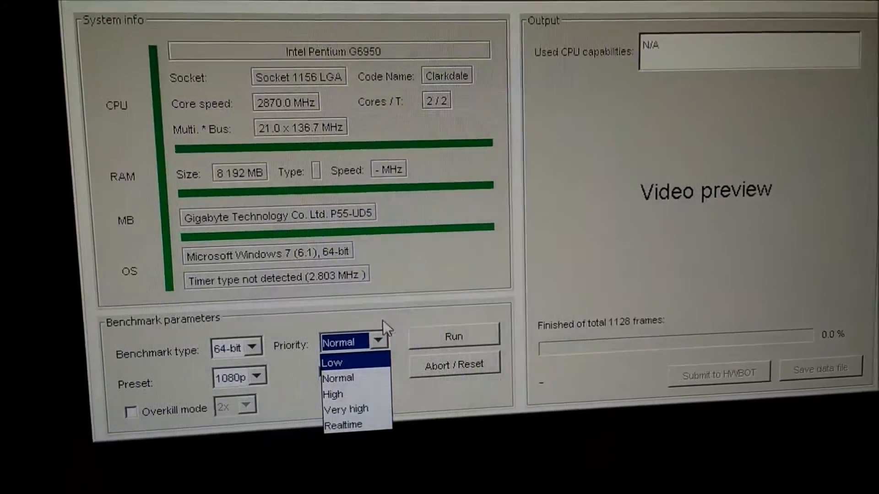
Step: Run the 1080p 64-bit benchmark at Low priority
left_click(332, 362)
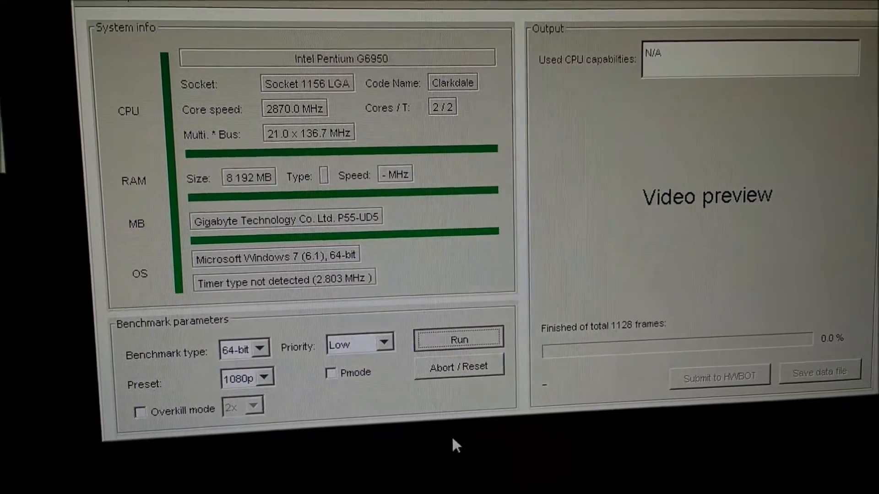
left_click(457, 341)
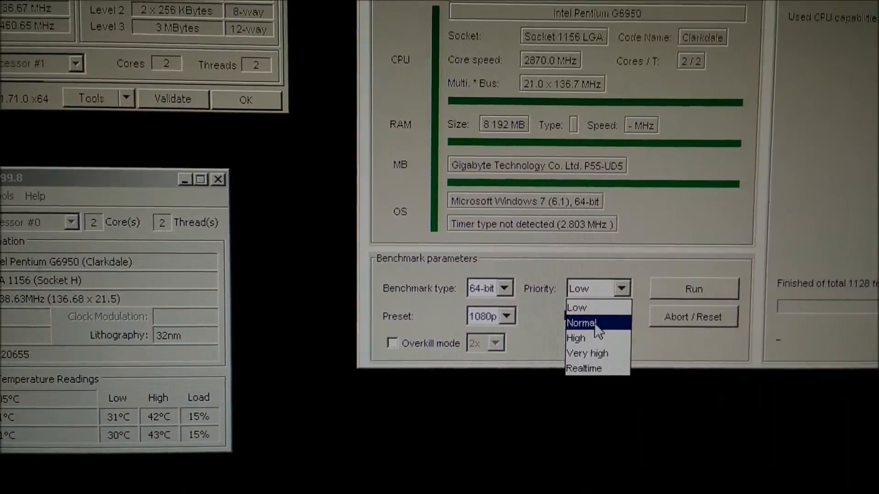
Step: Run the 1080p 64-bit benchmark at Normal priority and reopen the priority list
left_click(582, 323)
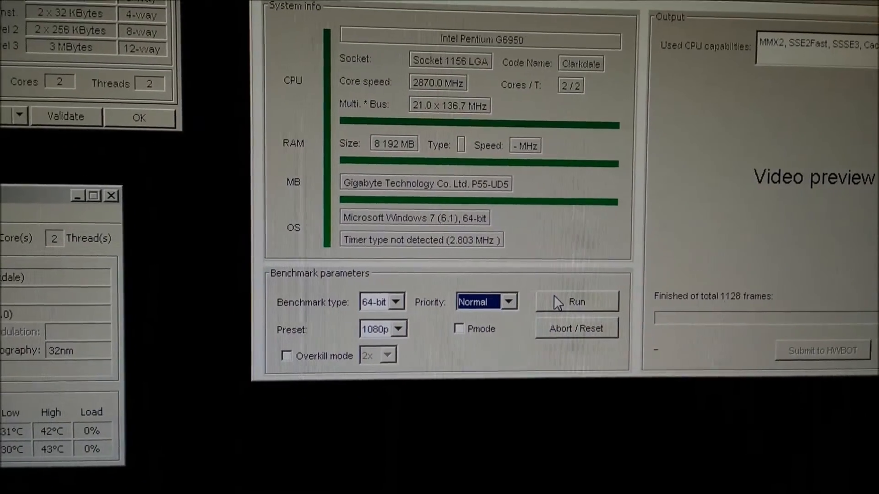
left_click(576, 301)
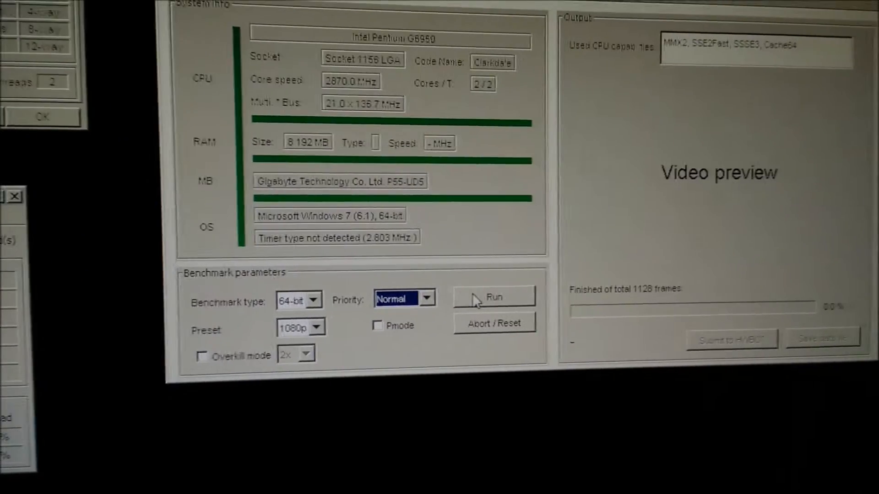
left_click(492, 297)
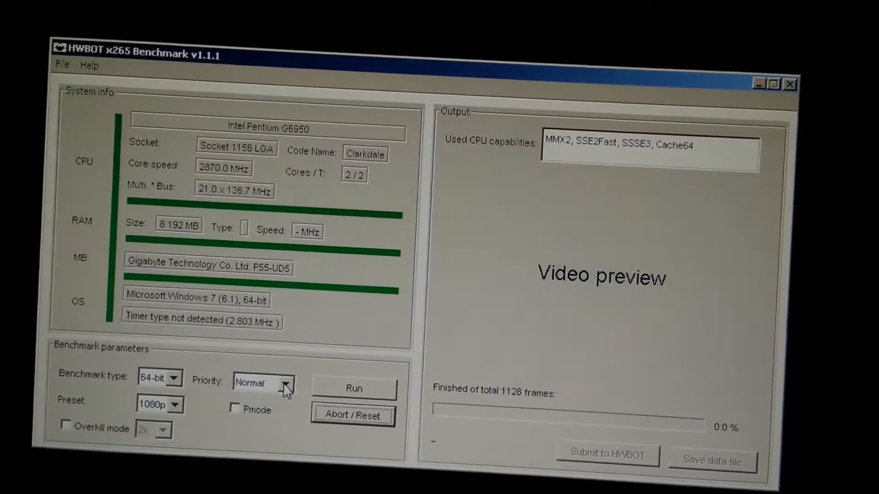
left_click(289, 383)
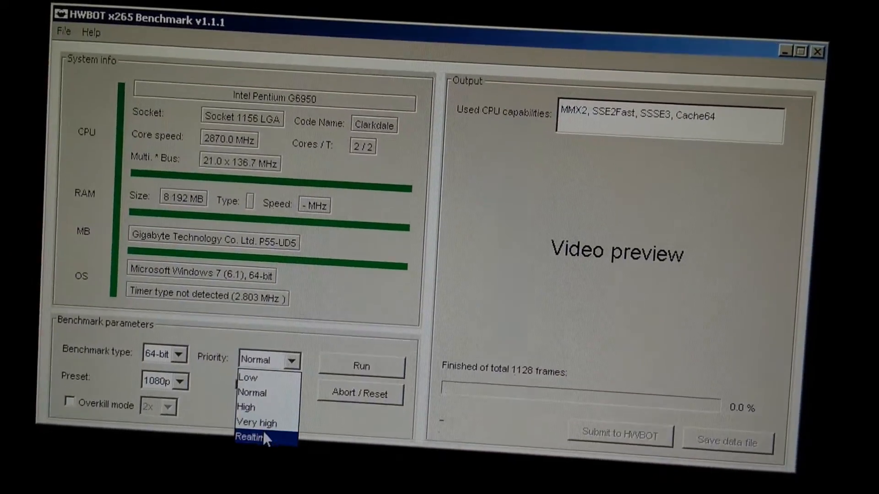
Step: Choose Realtime as the benchmark priority
left_click(249, 437)
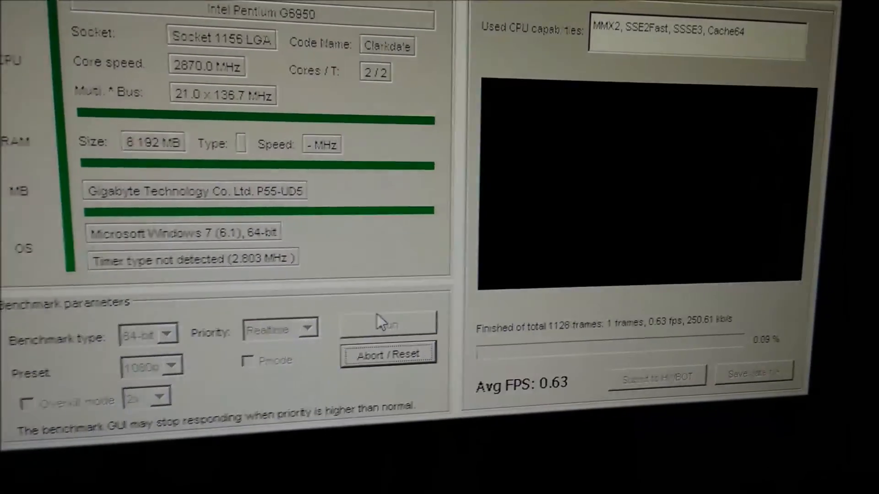
Step: Let the 1080p 64-bit Realtime-priority run proceed in the HWBOT x265 window
left_click(388, 322)
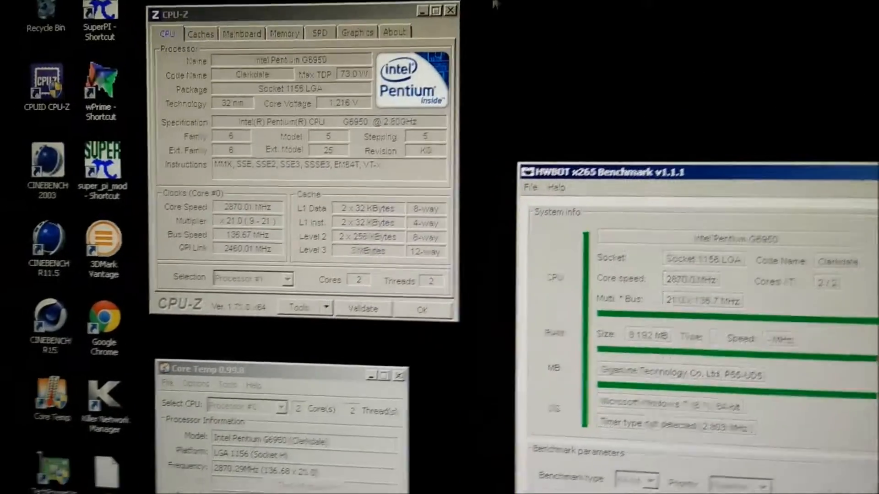
Step: End explorer.exe and NetworkManager from Task Manager while javaw.exe keeps running
key("ctrl+alt+delete")
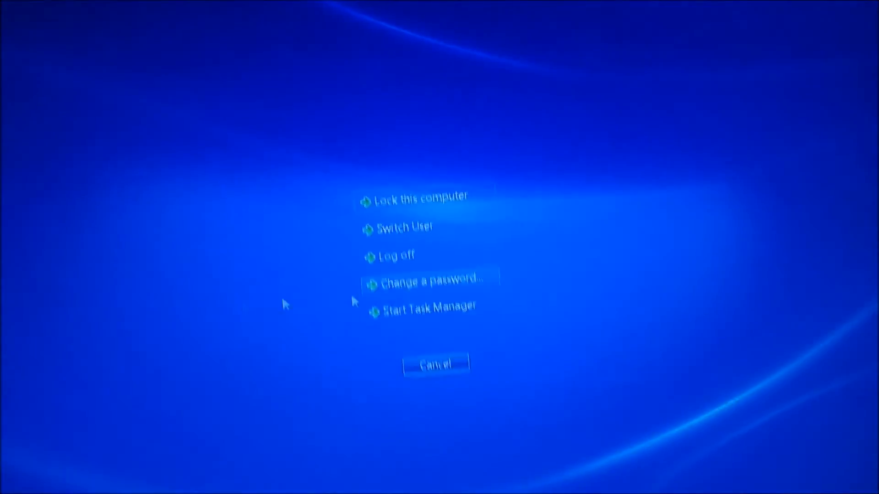
left_click(427, 308)
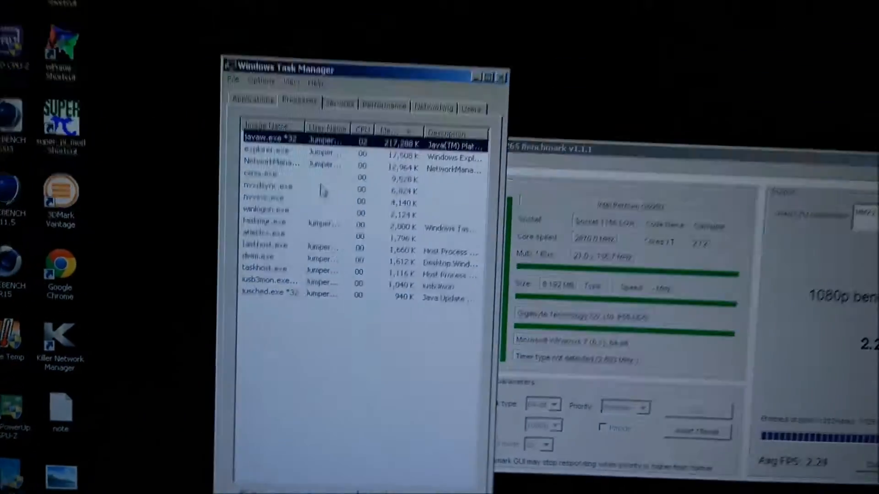
right_click(316, 171)
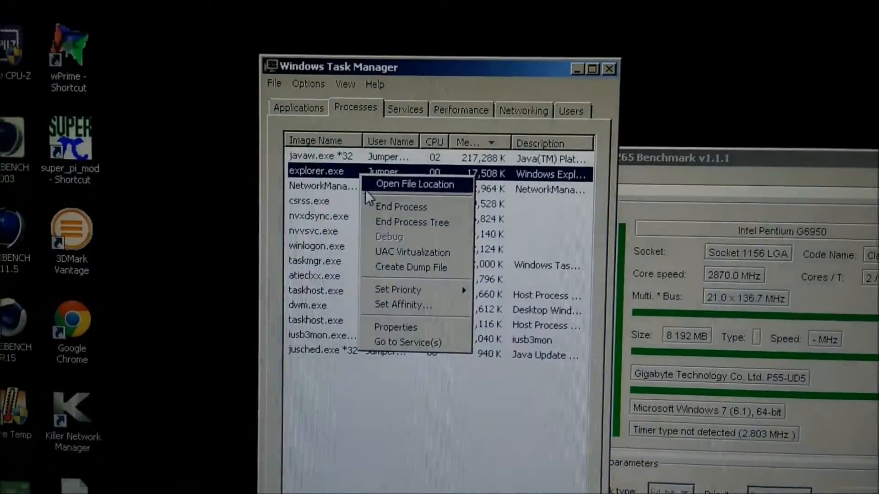
left_click(401, 207)
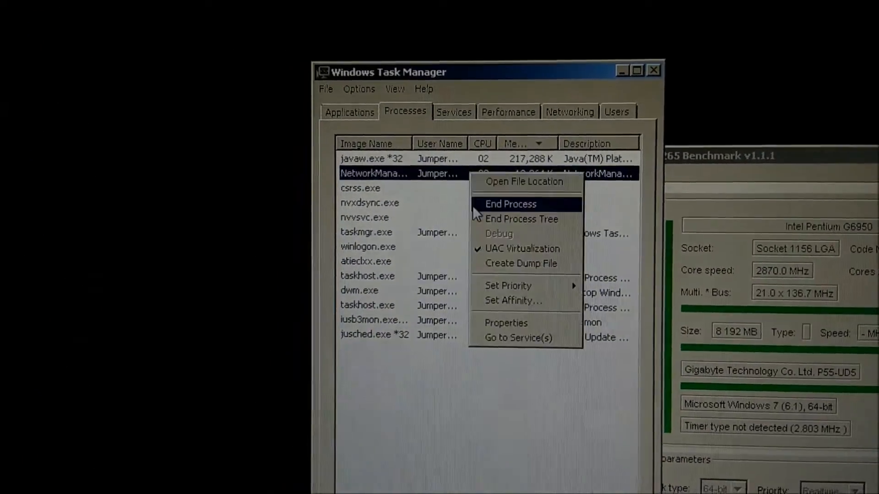
left_click(510, 203)
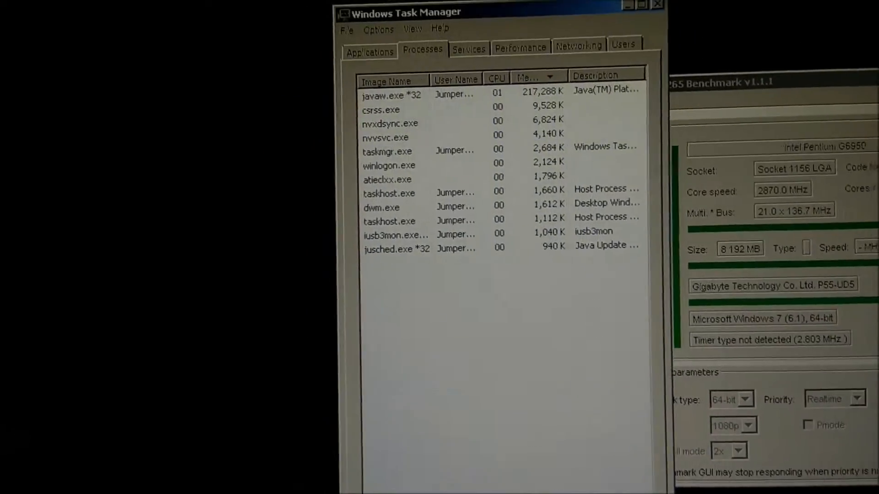
Step: End XtuService and review iusb3mon among all users' processes, leaving x265-64.exe at 98% CPU
right_click(386, 174)
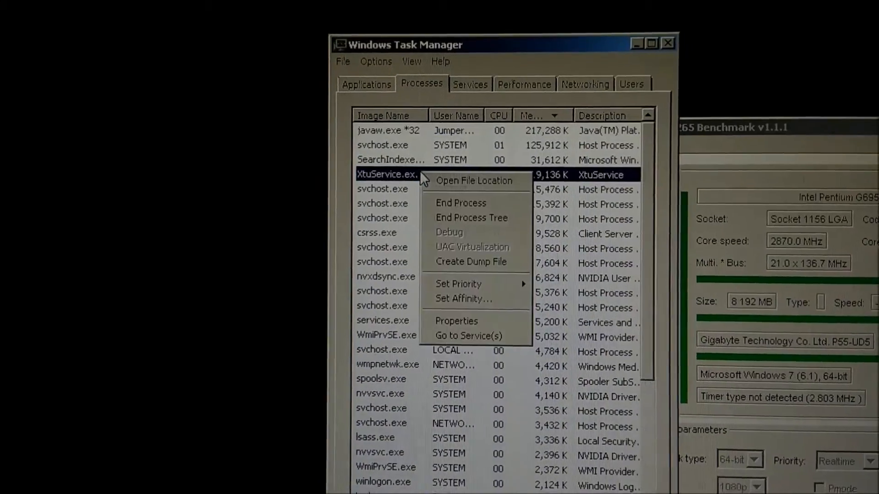
left_click(461, 202)
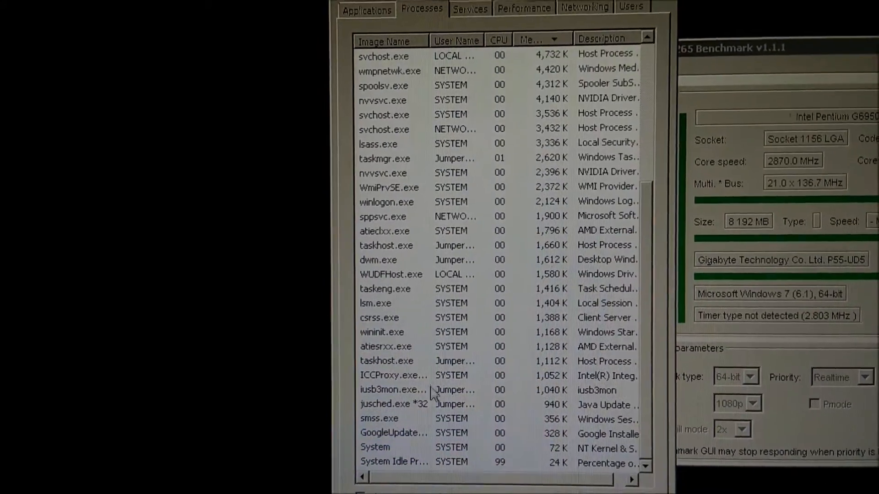
right_click(384, 431)
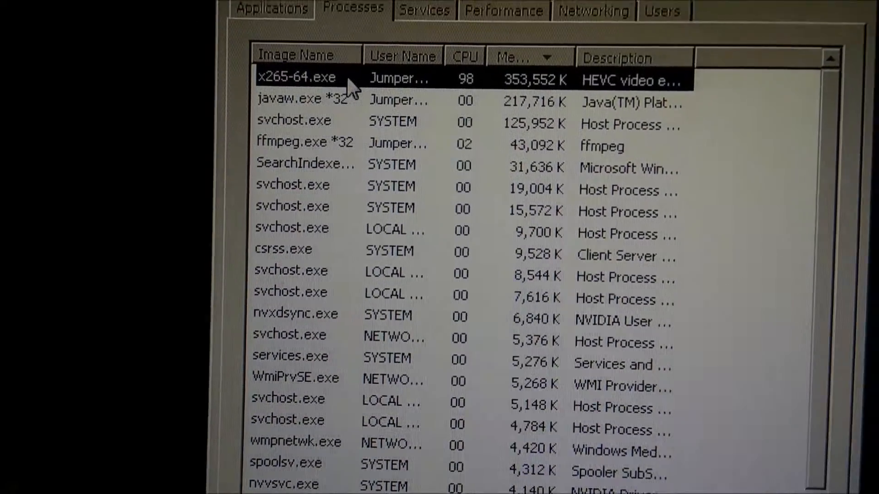
Step: Set the x265-64.exe encoder process to Realtime priority
right_click(296, 76)
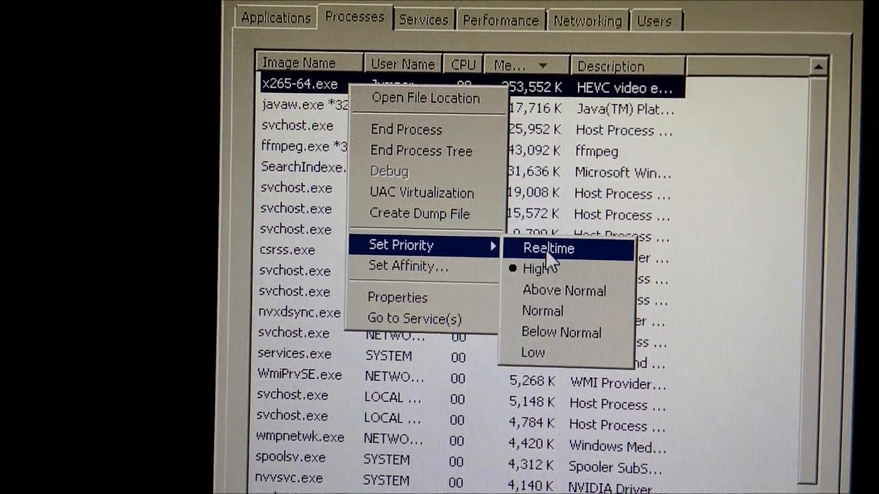
left_click(547, 248)
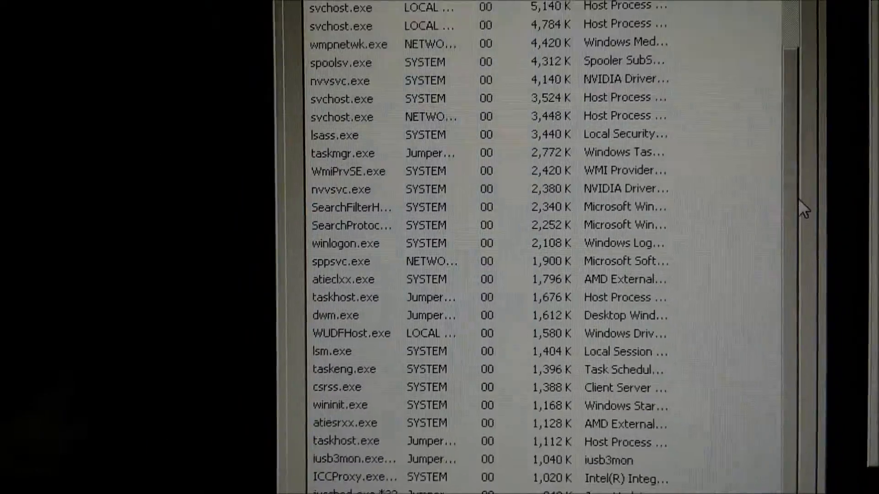
Step: Run the 1080p 64-bit benchmark at Realtime priority, encoding toward 1128 frames
scroll("down", 3)
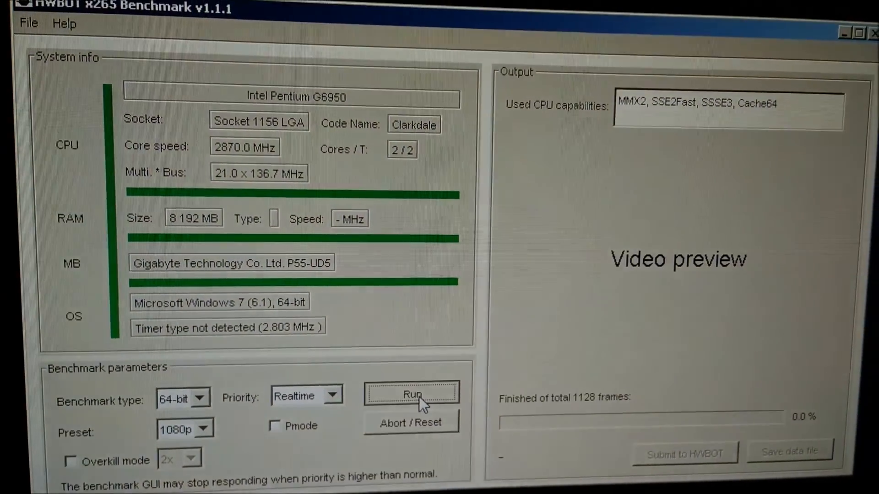
left_click(411, 393)
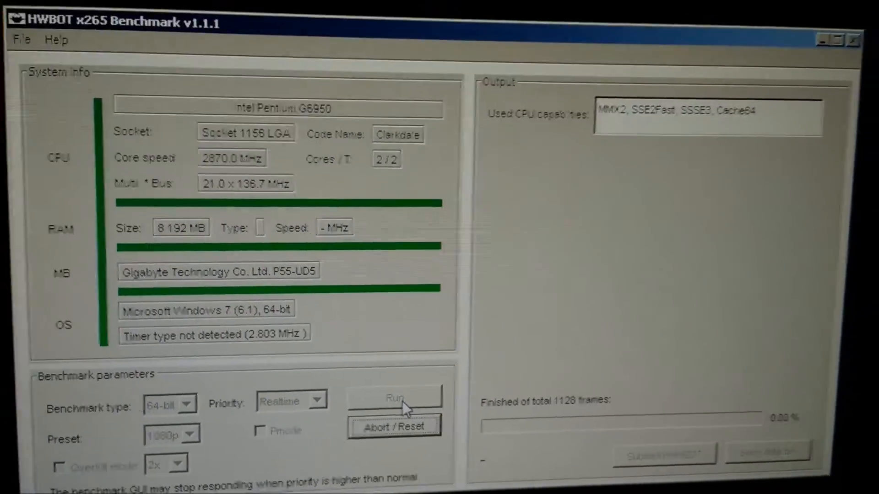
left_click(394, 398)
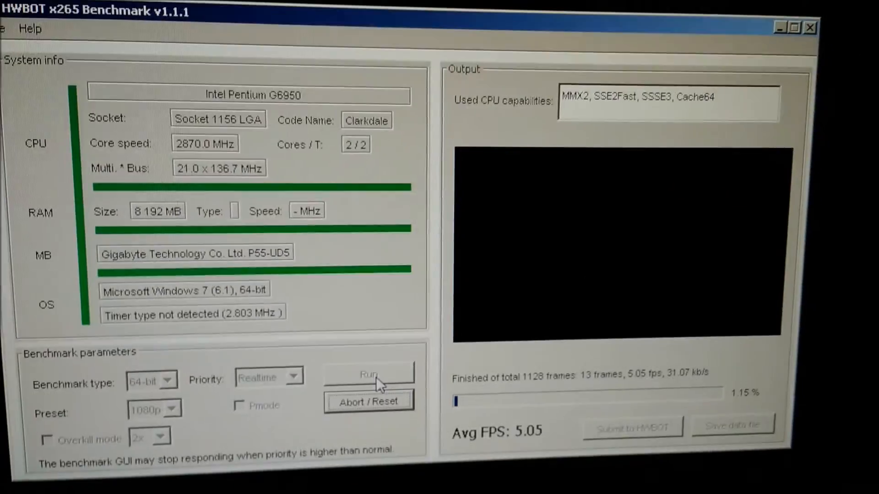